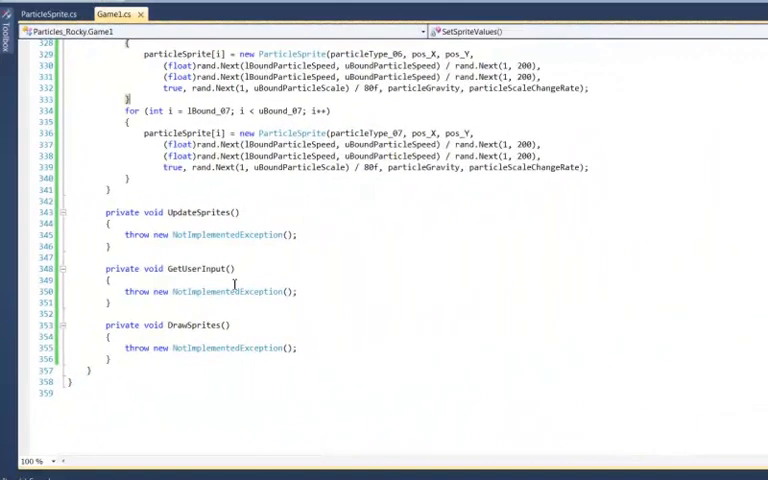
Replace the throw with keyState_01 = Keyboard.GetState(); and pad_01 = GamePad.GetState(PlayerIndex.One);.
double_click(228, 292)
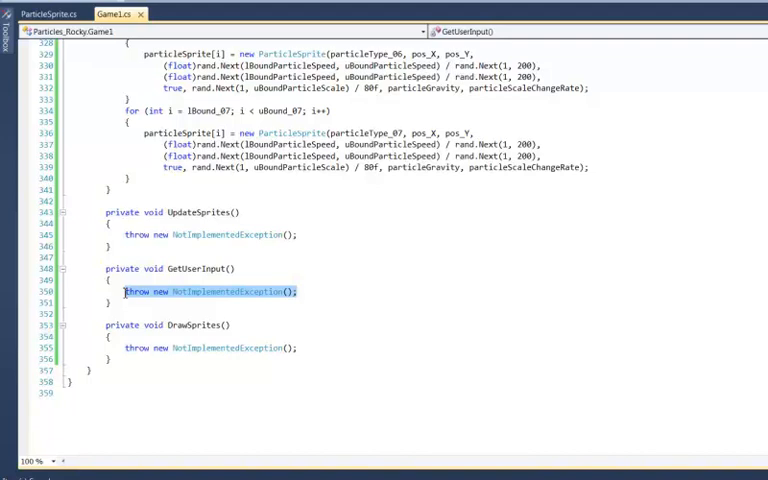
mouse_move(340, 298)
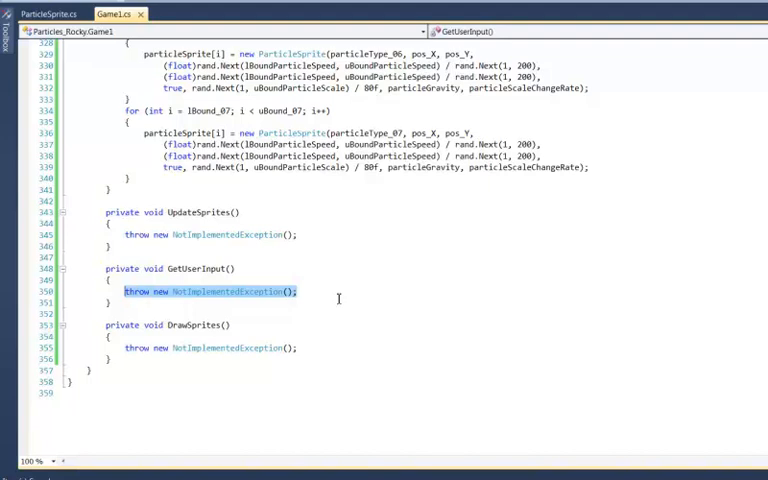
text(keyState_01 =)
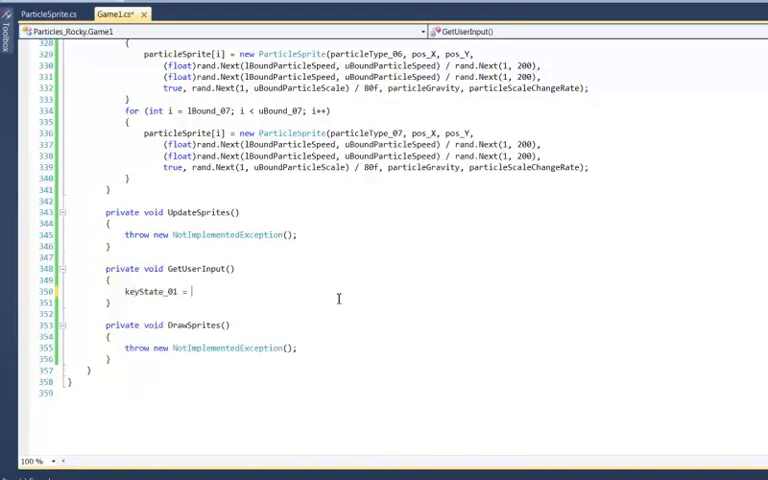
text(Keyboard)
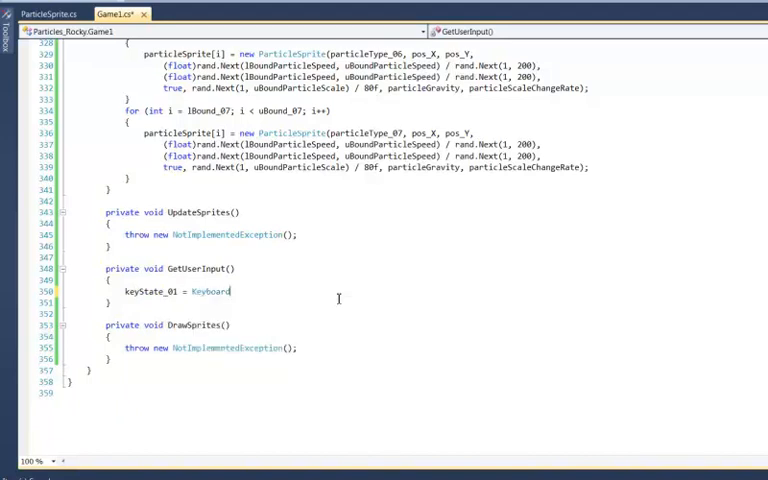
text(.GetState)
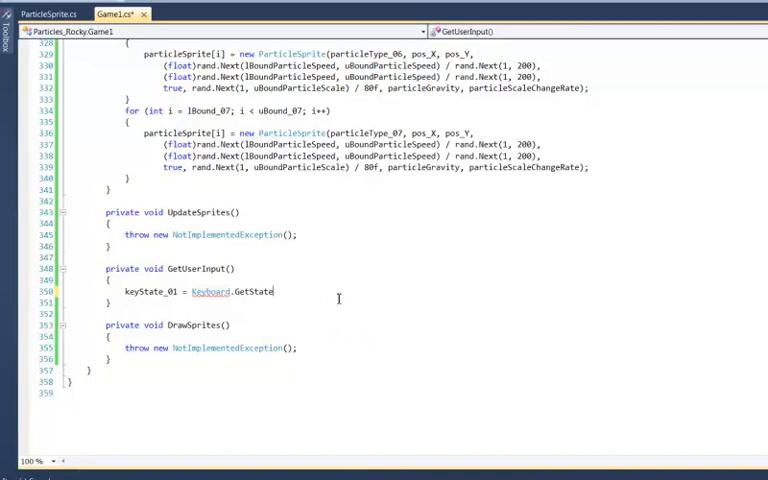
text(();)
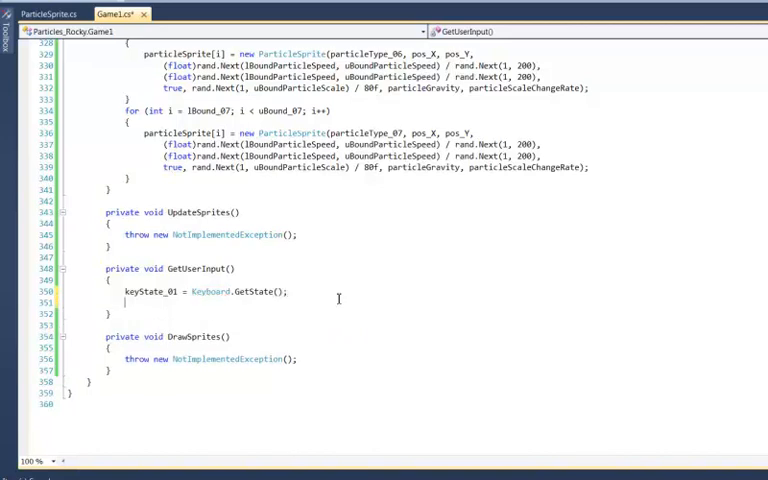
text(pad_01)
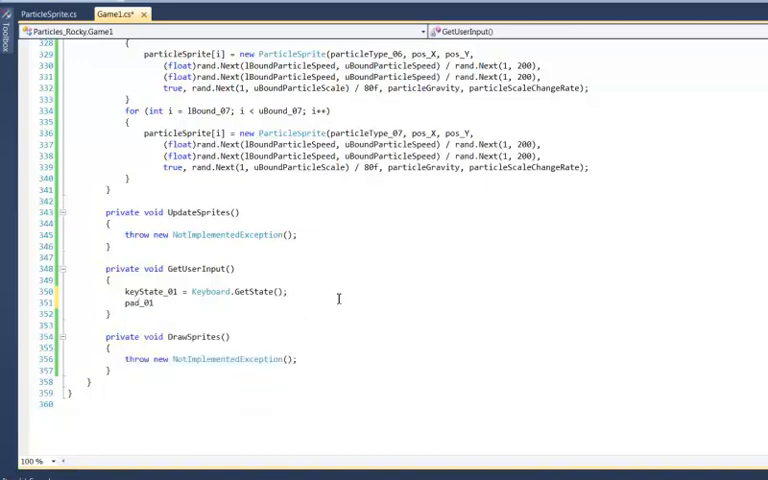
text(G)
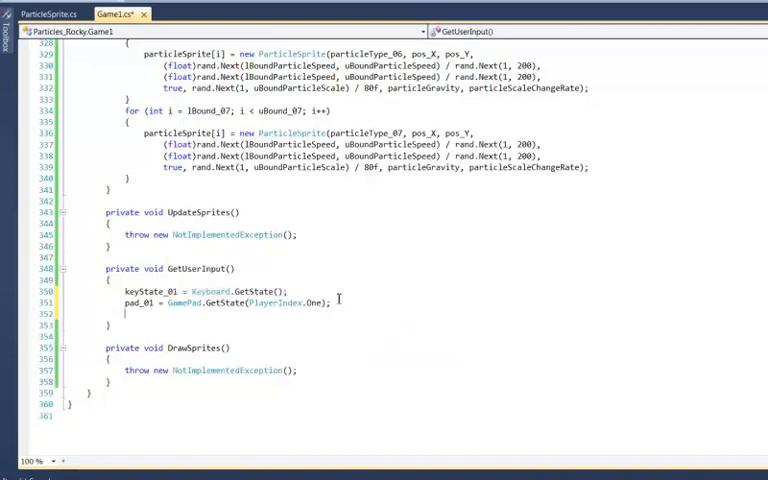
key(enter)
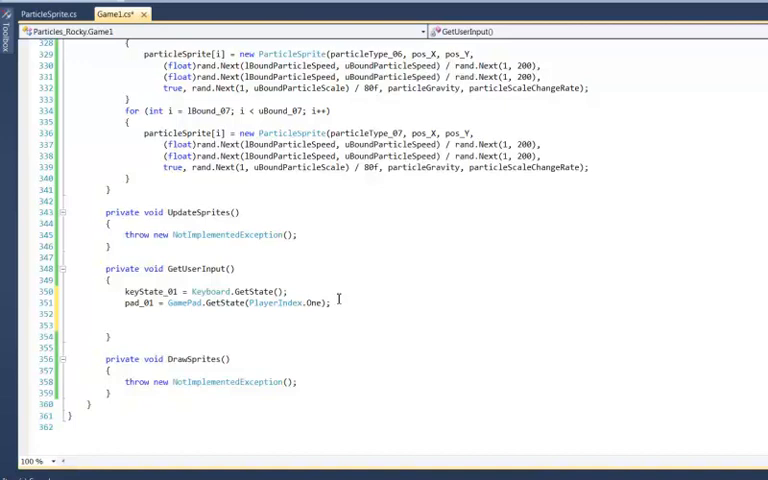
Add if (pad_01.Buttons.Back == ButtonState.Pressed) { this.Exit(); } below the state reads.
text(if()
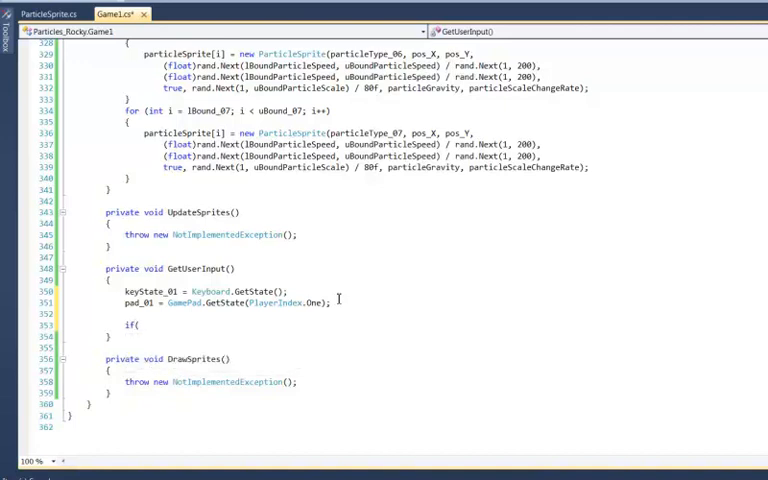
text(pad_01)
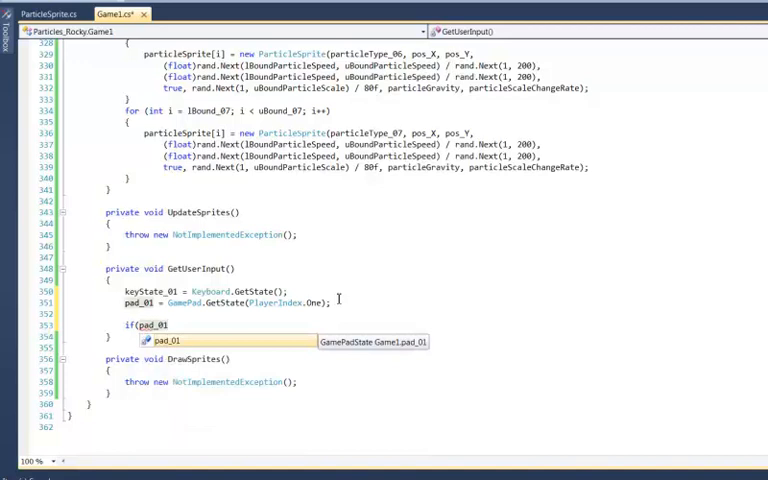
text(Bu)
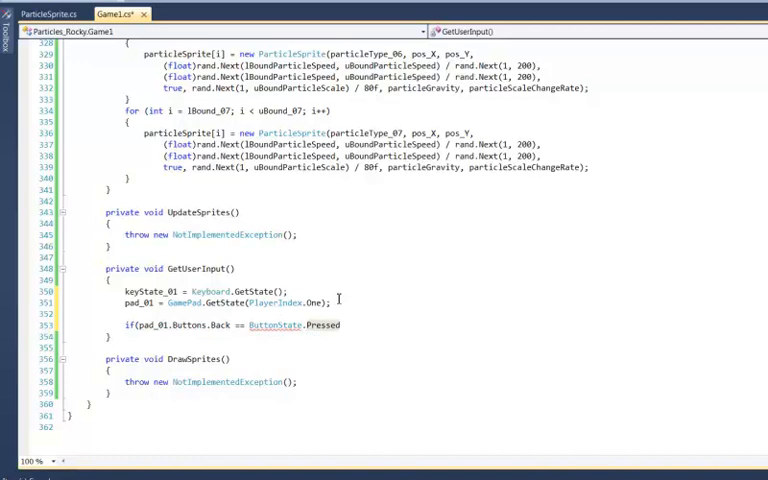
text())
text({)
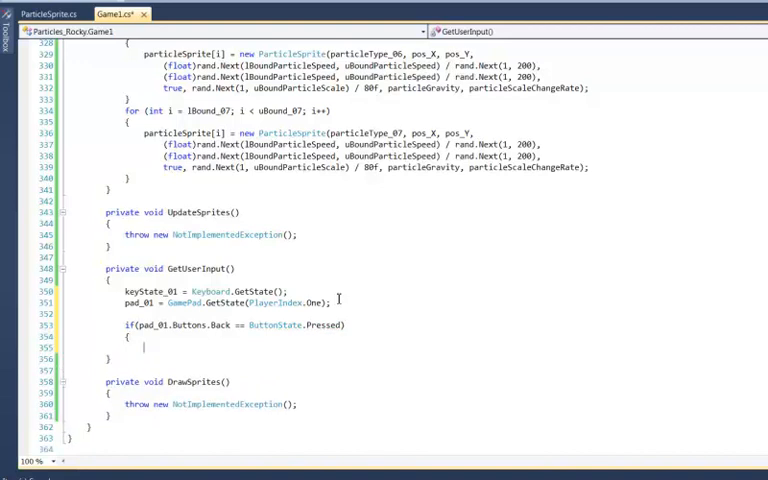
text(this.Exit)
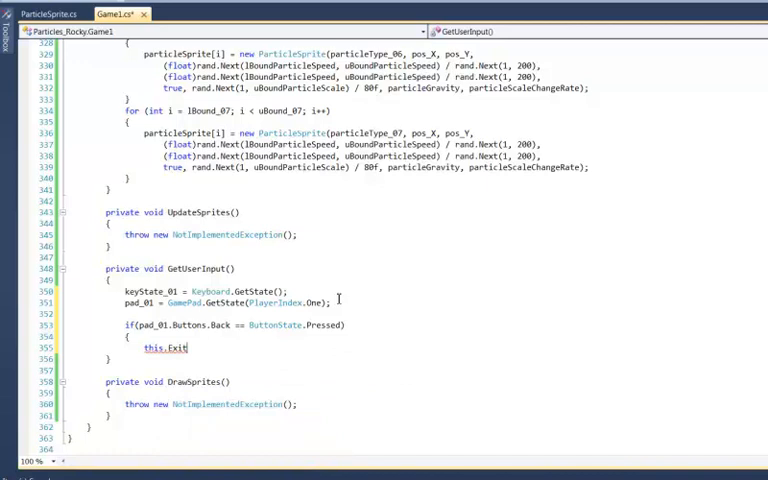
text(();)
text(})
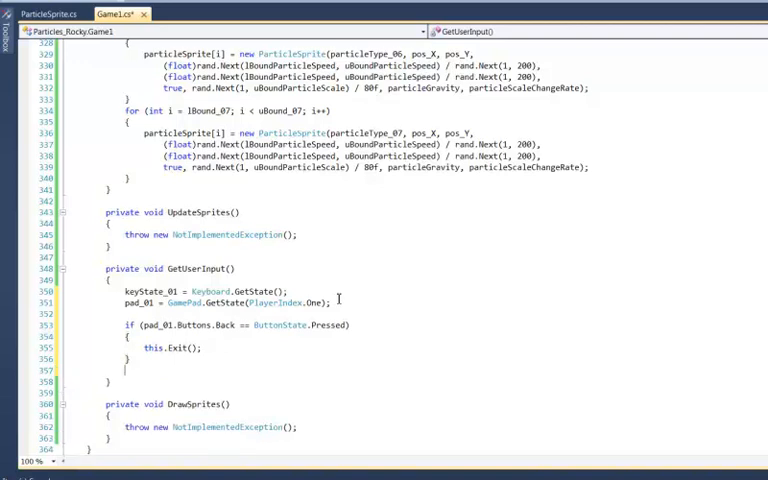
Add if (keyState_01.IsKeyDown(Keys.X) || pad_01.Buttons.X == ButtonState.Pressed) { alreadyPressed = true; }.
text(if(keyState_01.IsKeyDown)
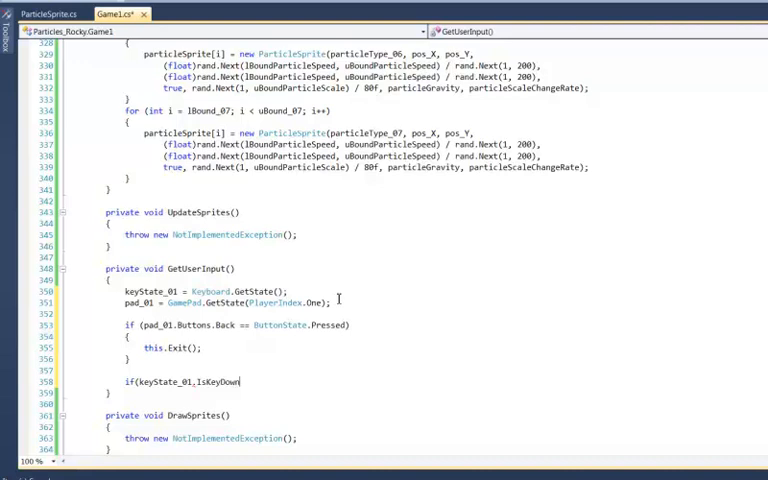
text((Keys.X)
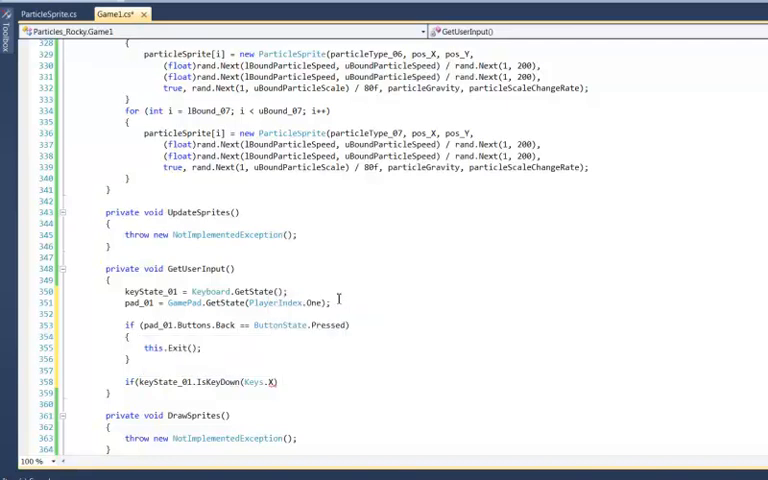
text(||)
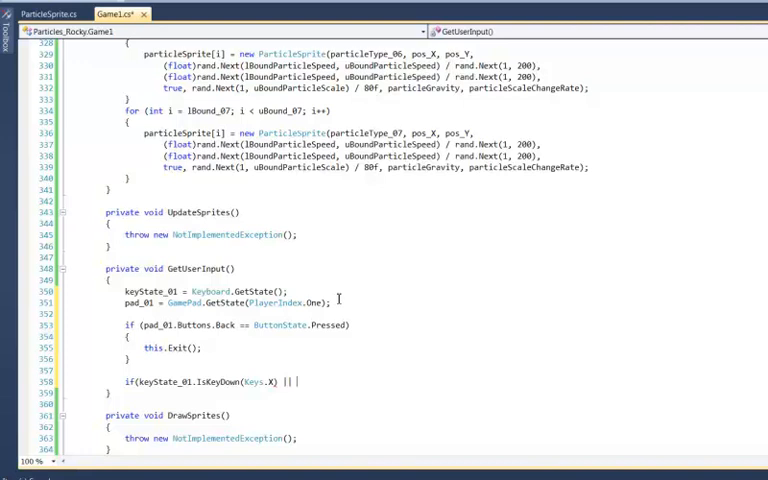
text(pad_01.Buttons.X == ButtonState.Pressed)
text(alreadyPressed)
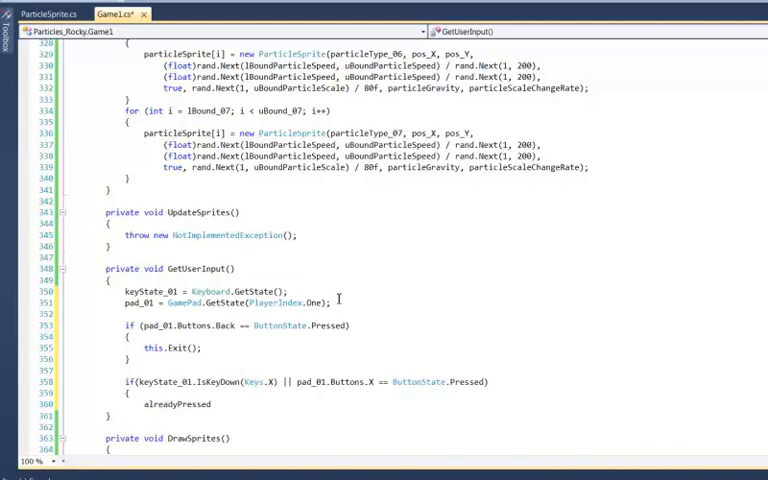
text(= true)
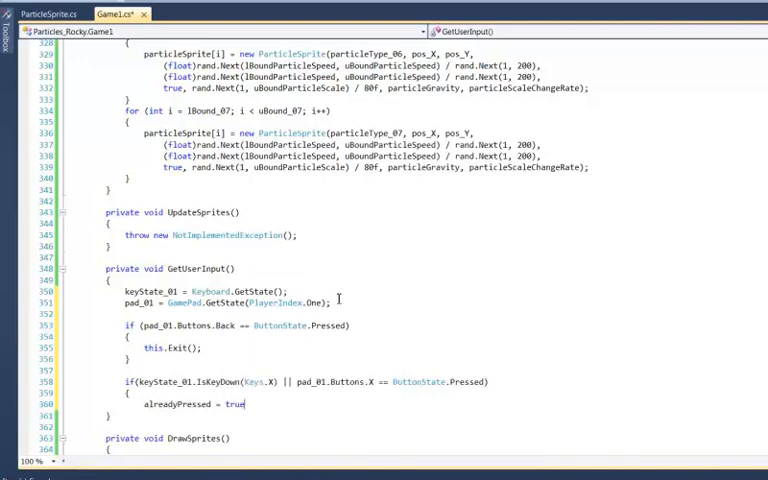
text(;)
text(else if(keyState_01.IsKeyDown(Keys.Y)
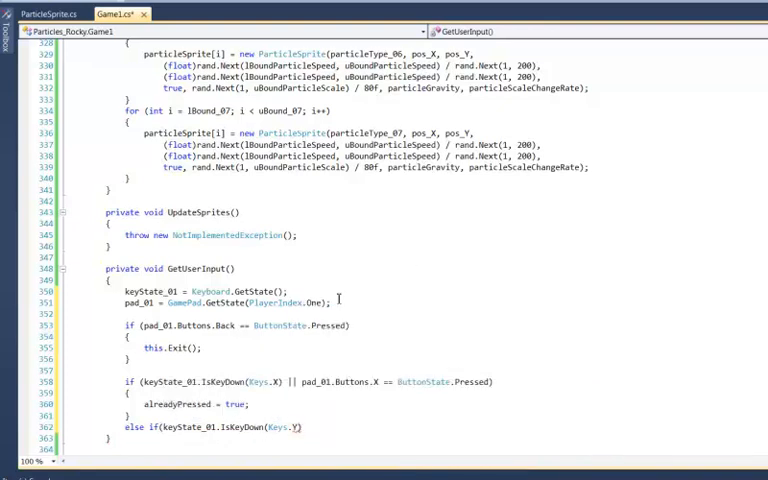
Complete else if with || pad_01.Buttons.Y == ButtonState.Pressed and alreadyPressed = false; ResetSprites();.
text(||)
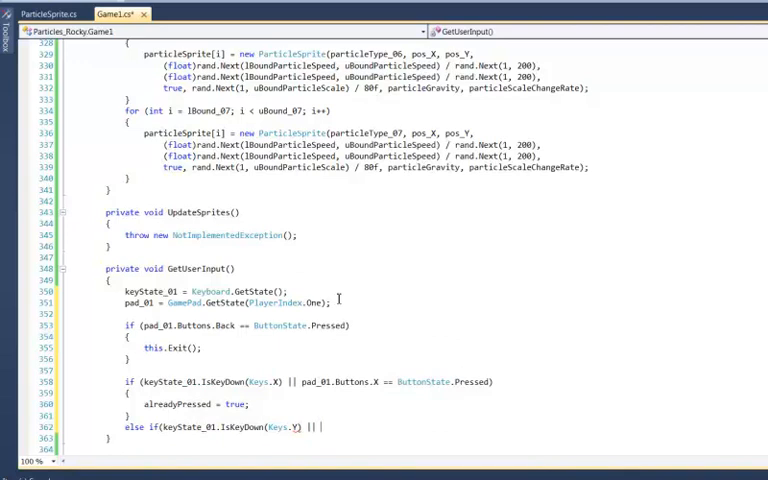
text(pad_01.Buttons.Y ==)
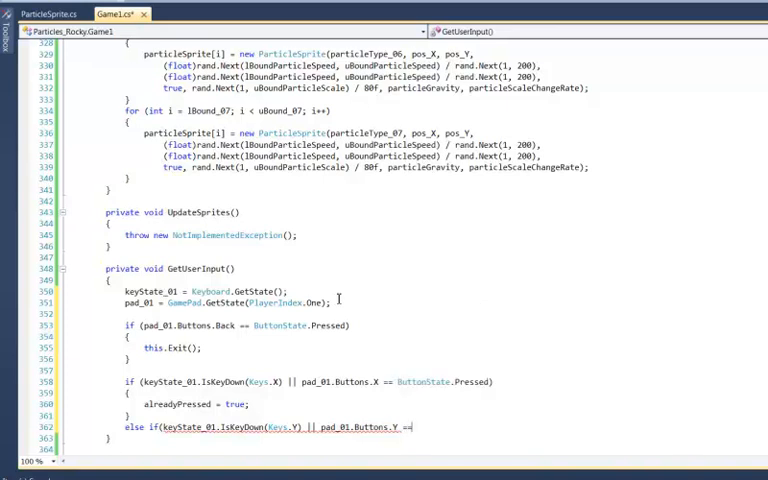
text(ButtonState)
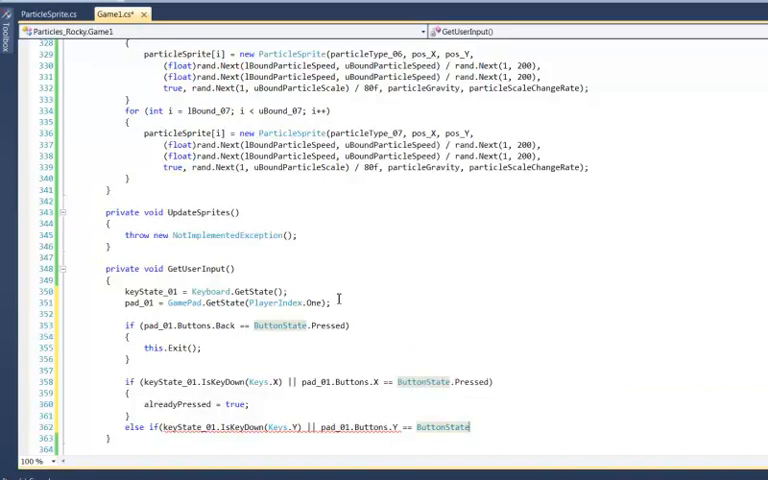
text(.Pressed)
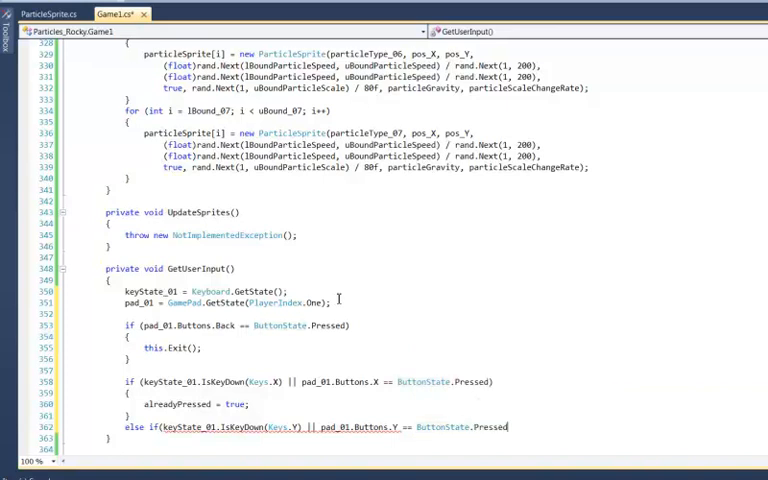
text())
text(alreadyPressed)
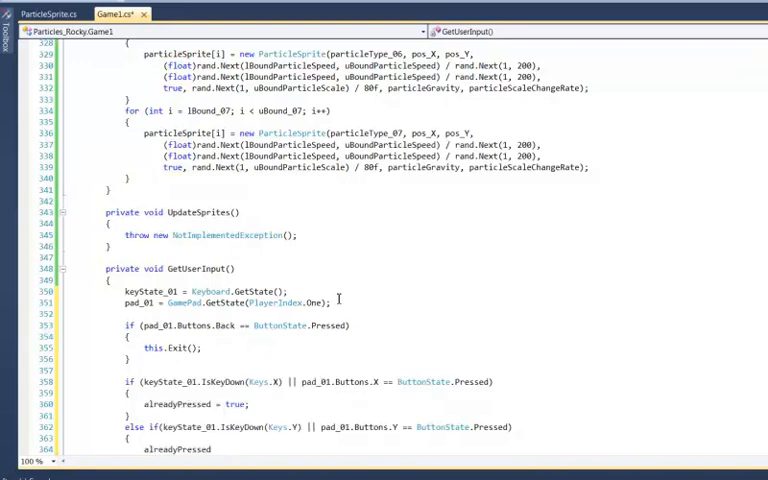
text(= false;)
text(ResetSprites();)
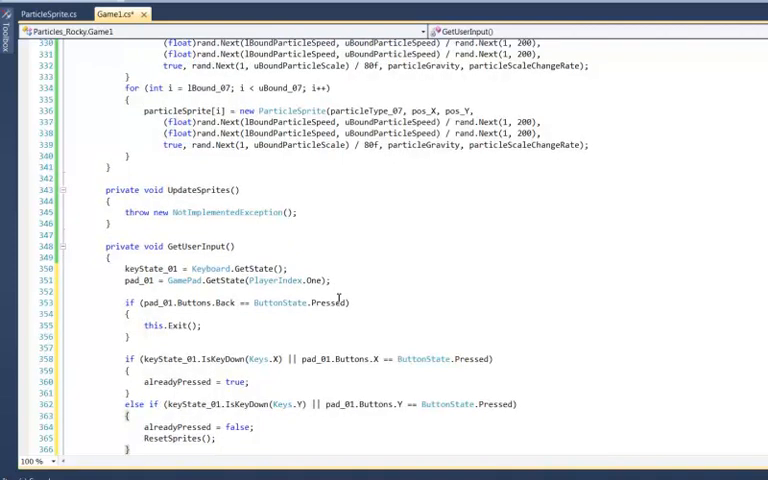
Generate a ResetSprites method stub from the smart tag below GetUserInput.
scroll(down, 3)
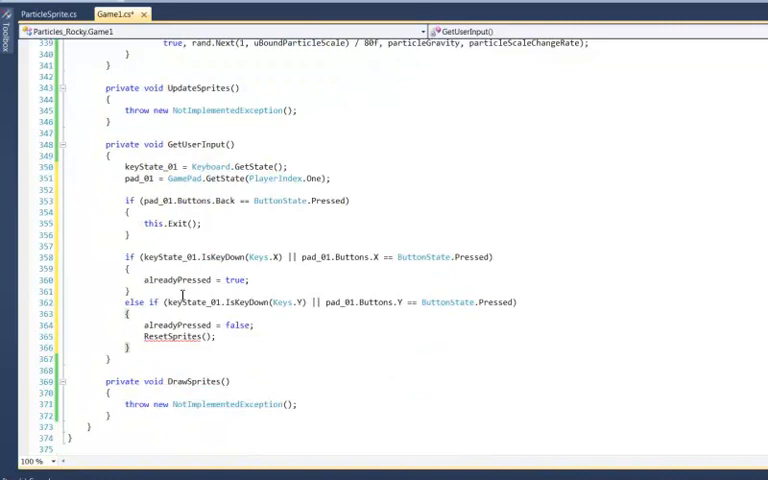
mouse_move(172, 336)
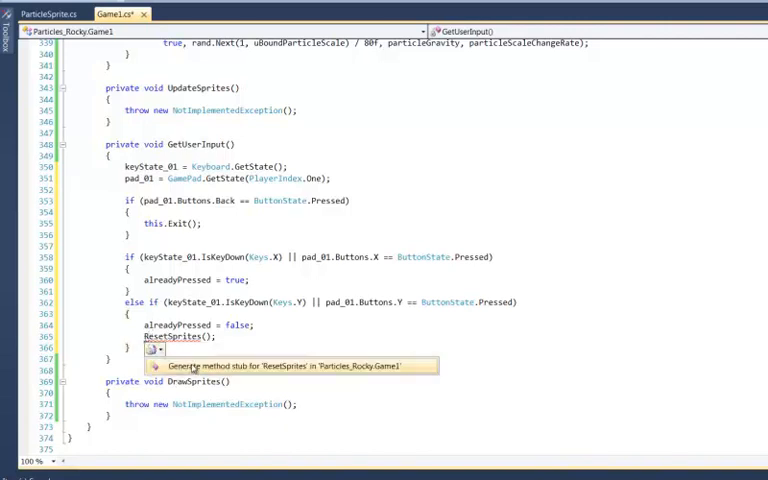
click(290, 364)
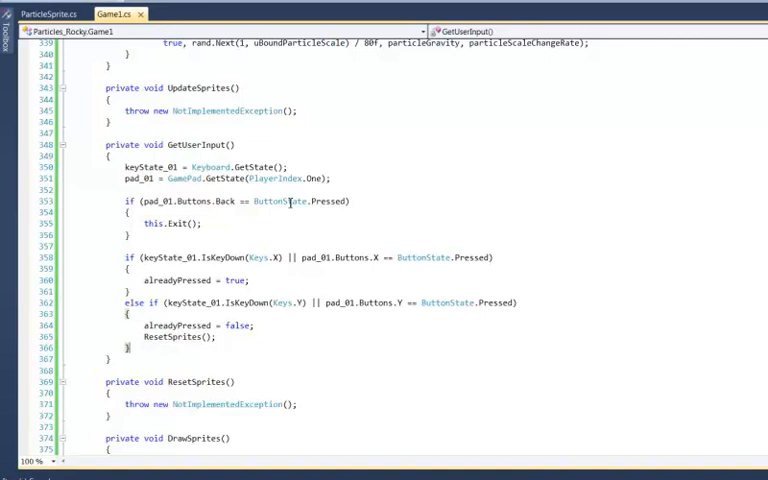
mouse_move(376, 284)
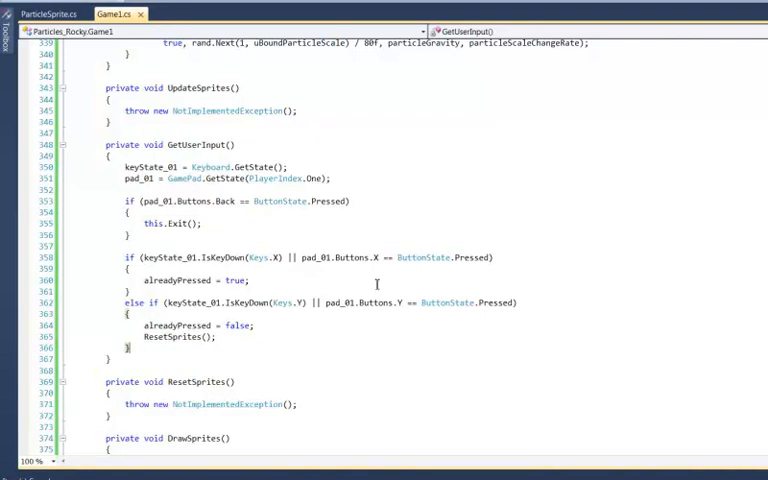